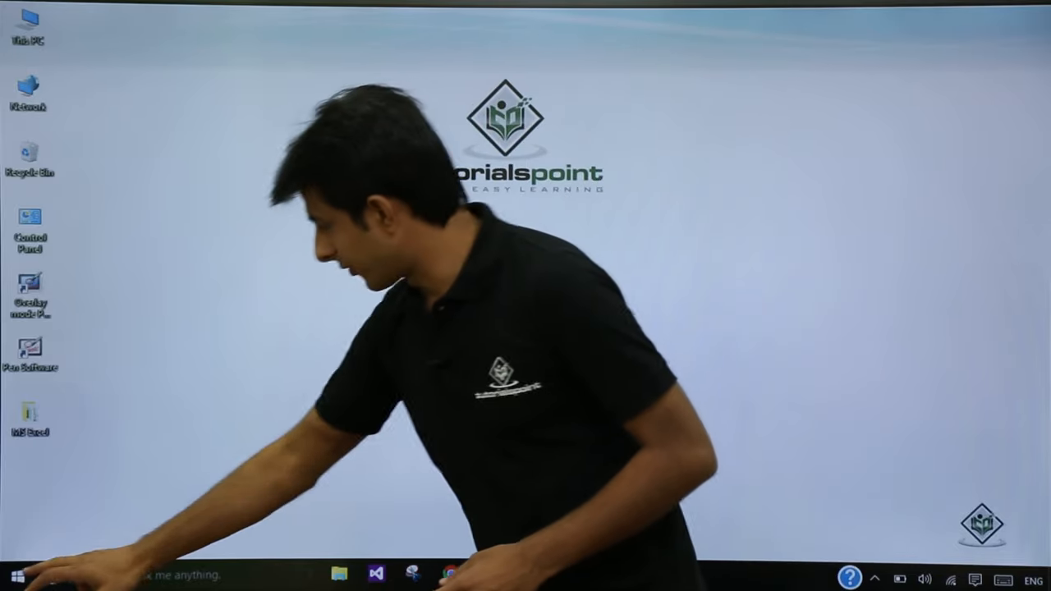
# Step: Launch Excel 2016 from the desktop to reach its New screen of templates
pyautogui.click(13, 575)
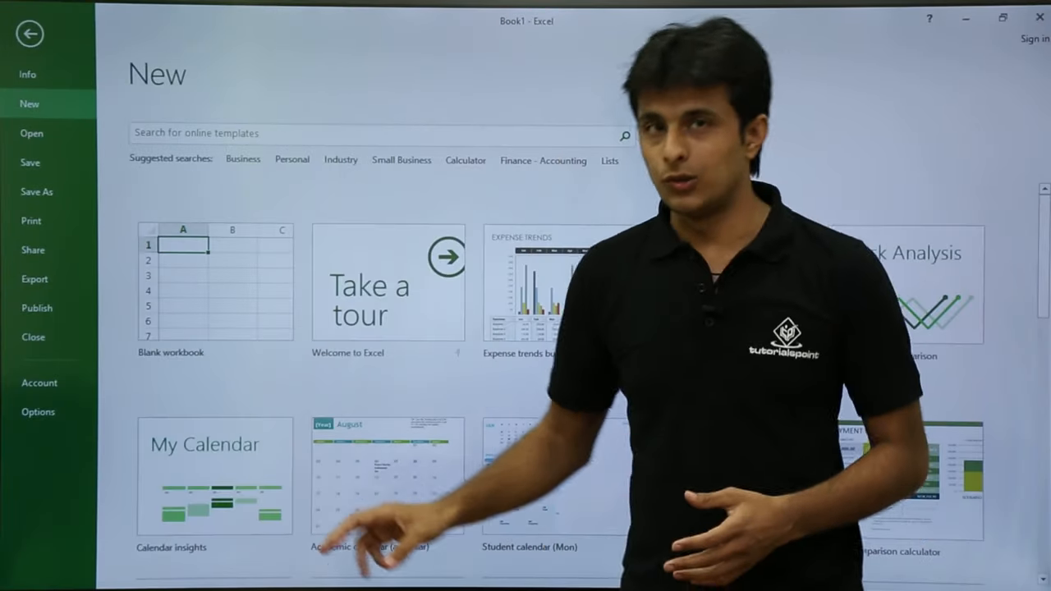
# Step: Bring up the preview of the Expense trends budget template from the gallery
pyautogui.scroll(-3)
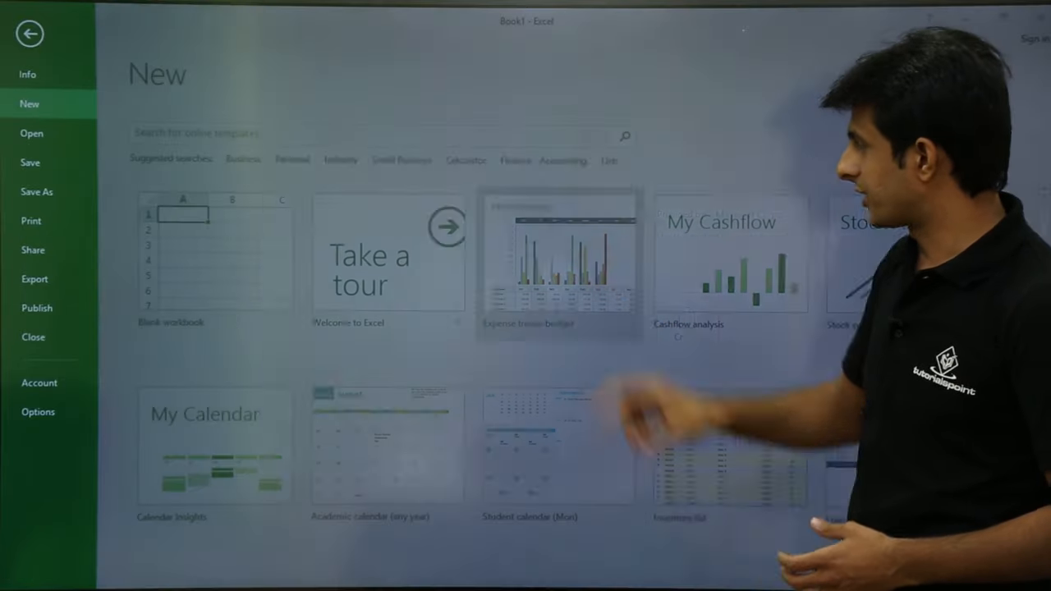
pyautogui.click(558, 255)
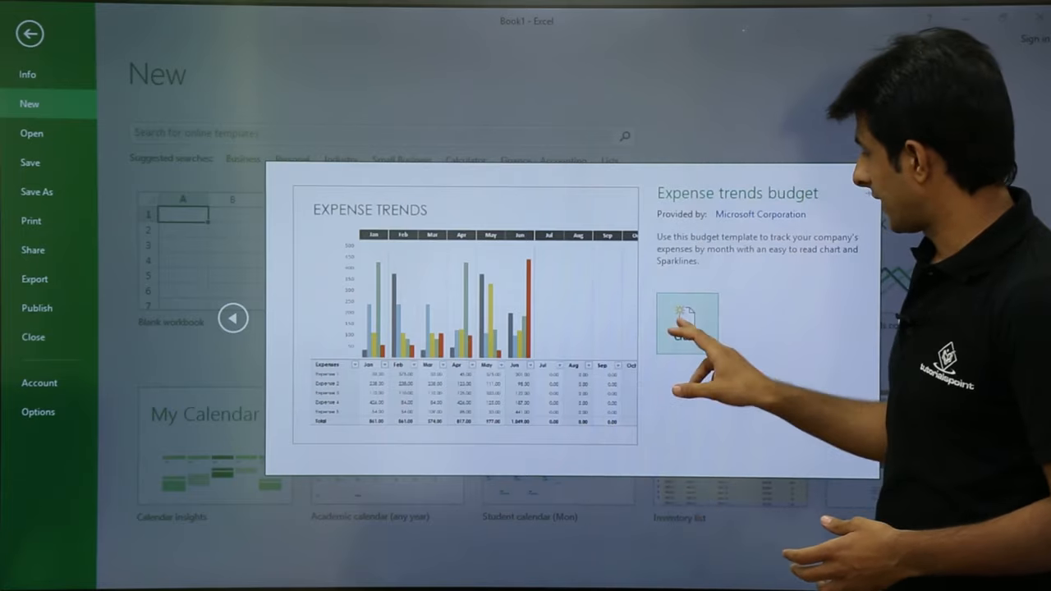
# Step: Create a workbook from the Expense trends template and select Expense 1's February cell
pyautogui.click(686, 322)
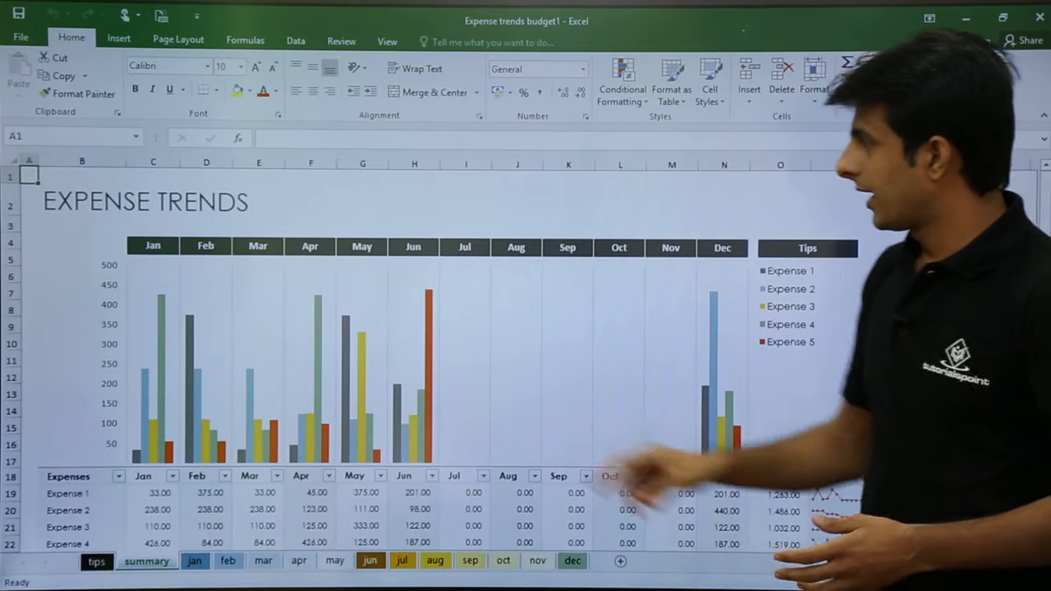
pyautogui.scroll(-3)
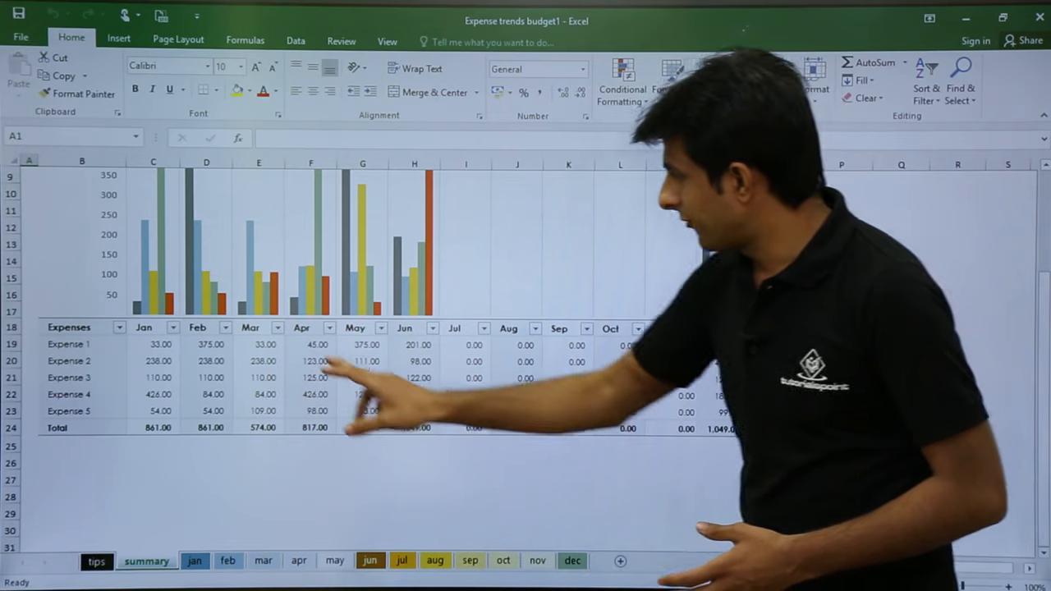
pyautogui.click(205, 345)
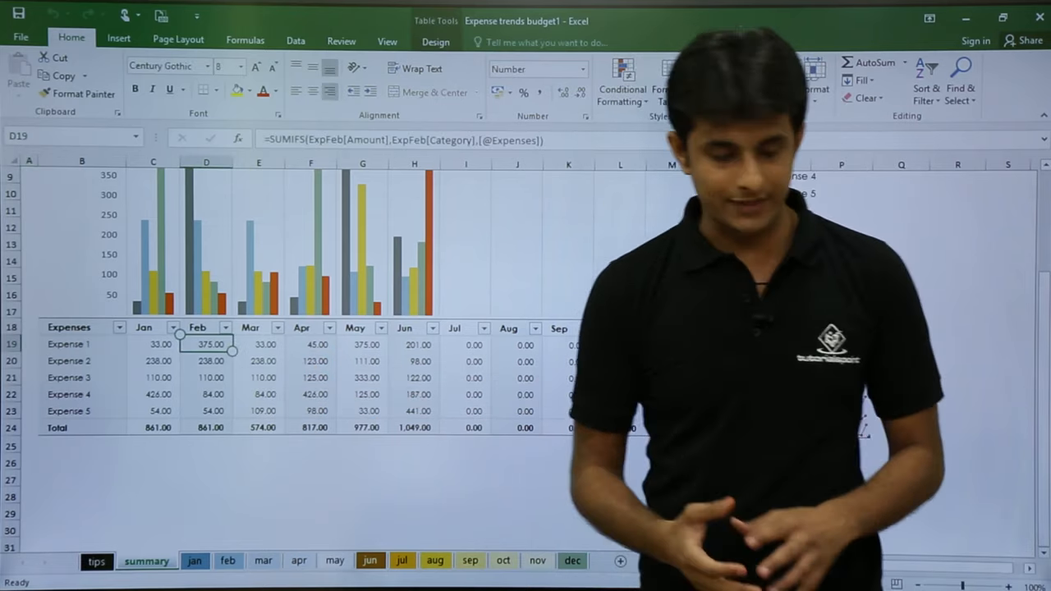
# Step: Enter 200 as Expense 1's February amount, then close the budget without saving
pyautogui.write('200')
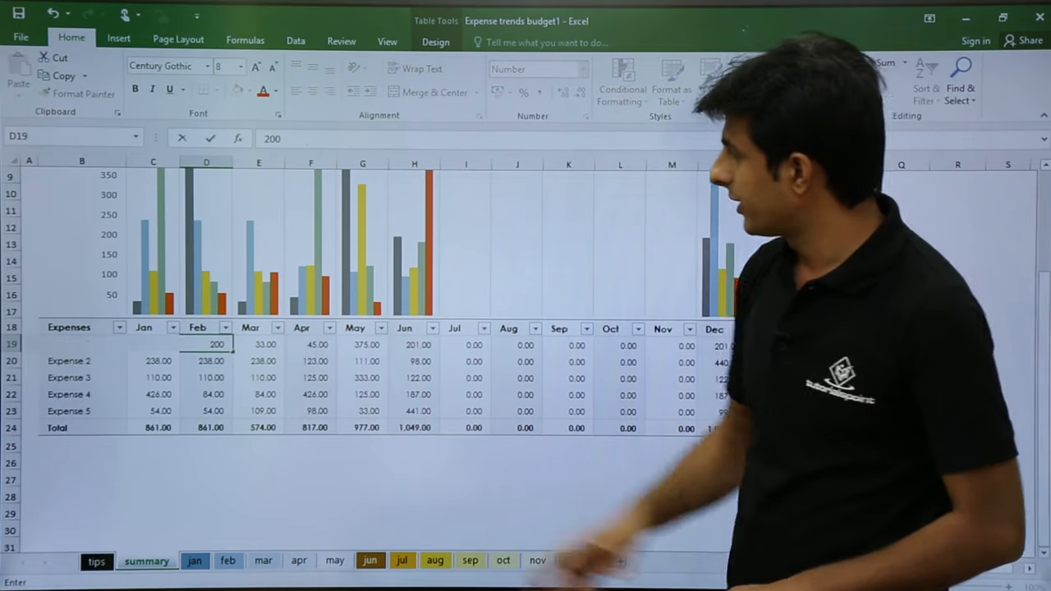
pyautogui.press('Return')
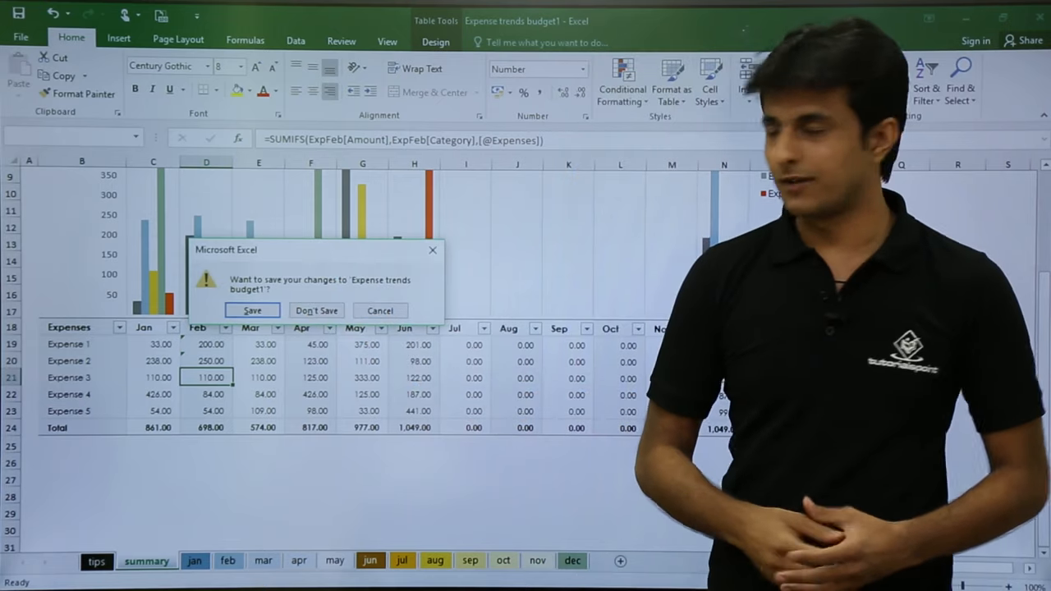
pyautogui.click(316, 310)
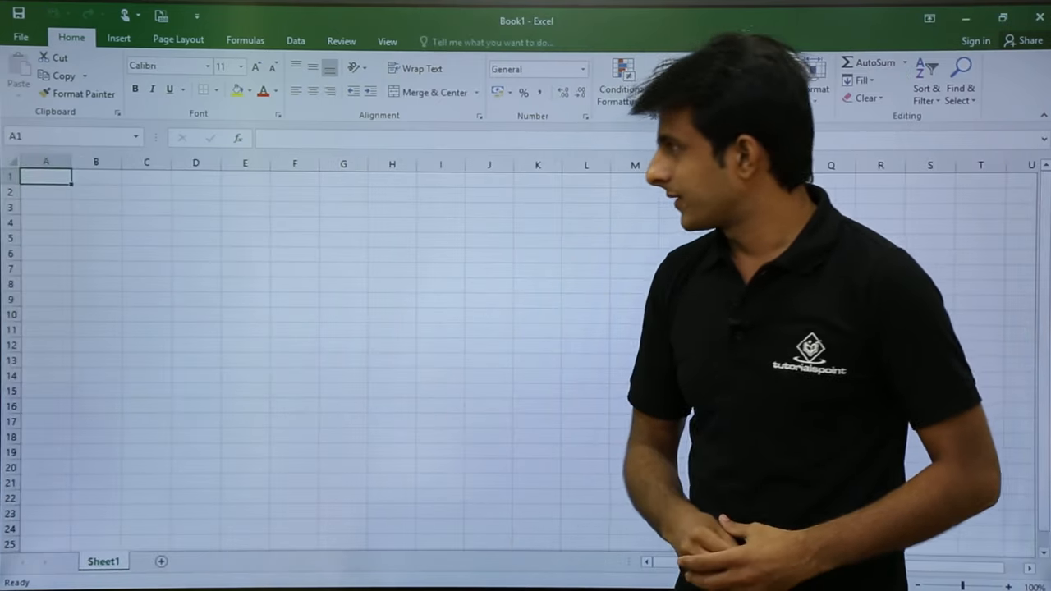